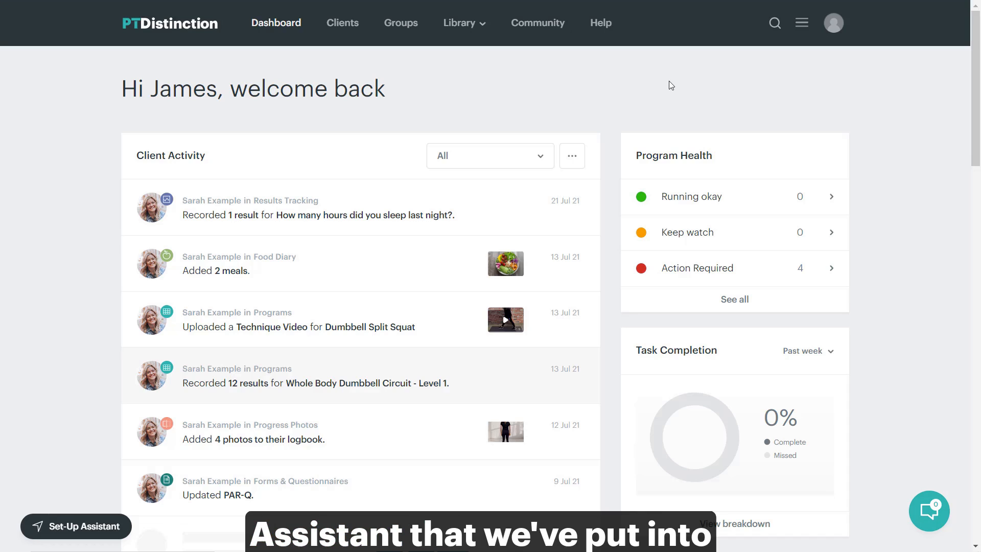
mouse_move(896, 358)
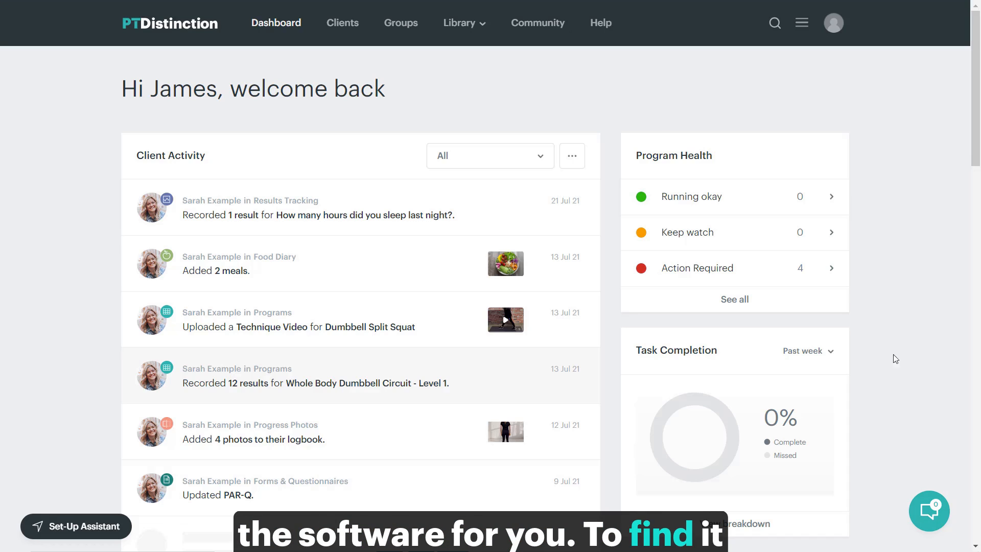
Step: Open the Messages list and enter the AI Assistant chat
click(929, 509)
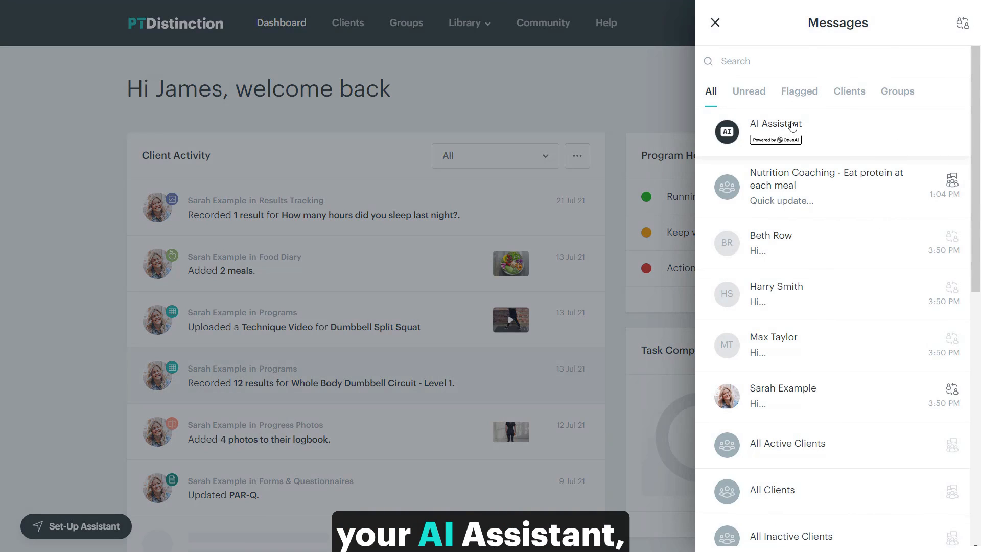
click(776, 132)
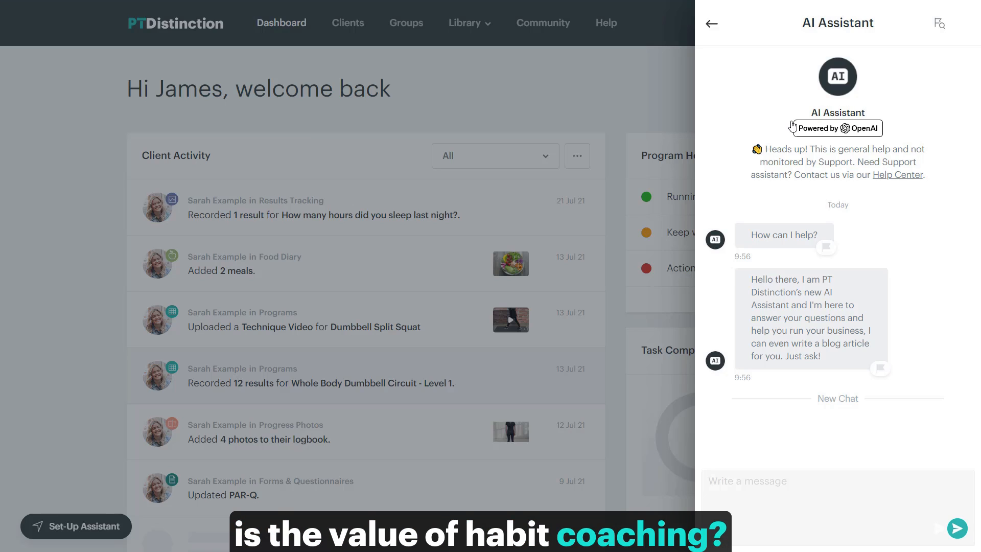
Step: Send the AI Assistant the question 'what is the value of habit coaching'
text(what is the value of)
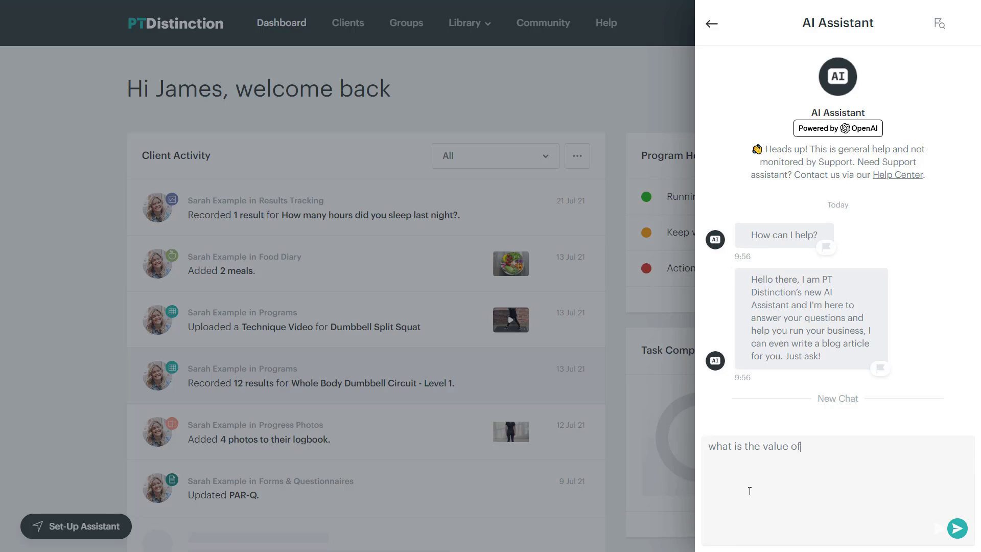
text(habit coaching)
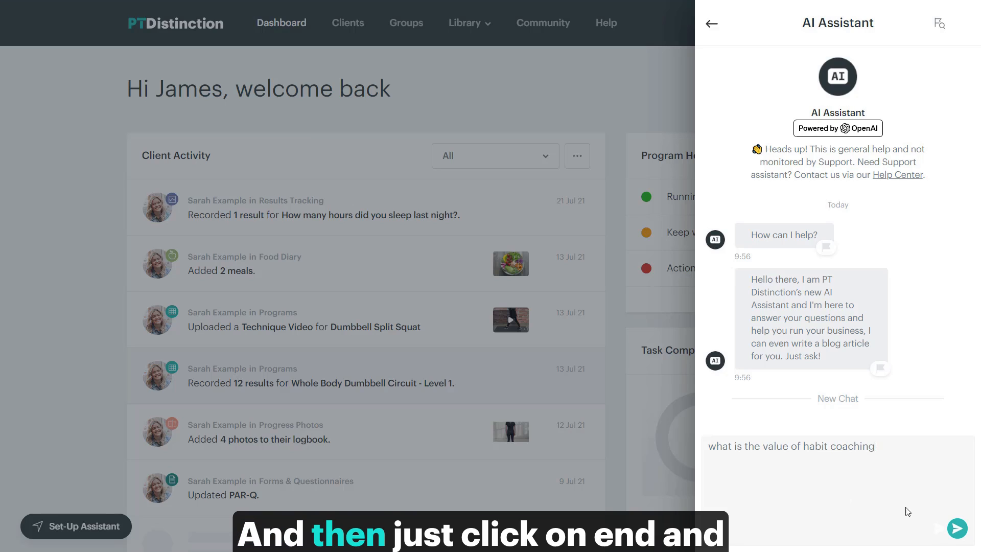
click(957, 528)
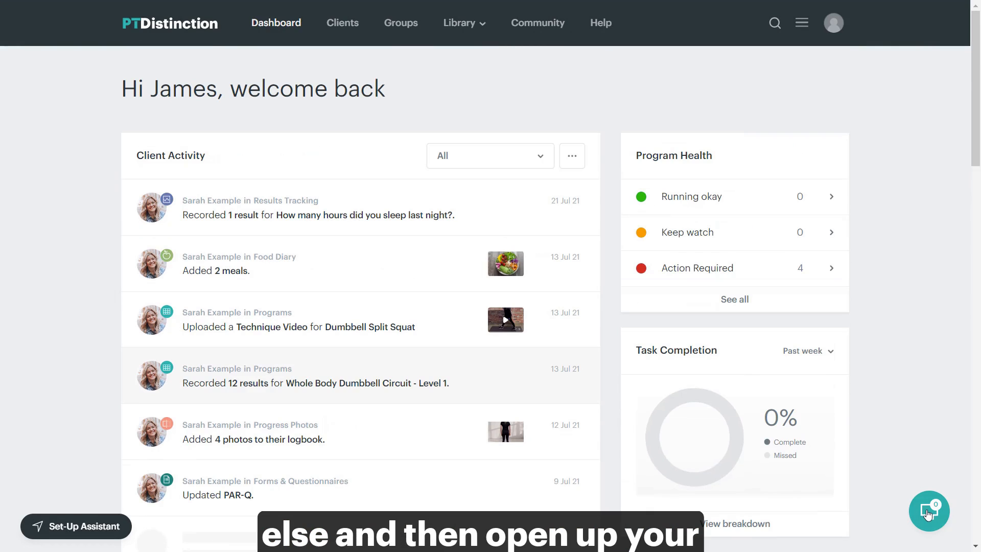
Step: Return to the AI Assistant chat and scroll through its multi-point habit coaching answer
click(929, 511)
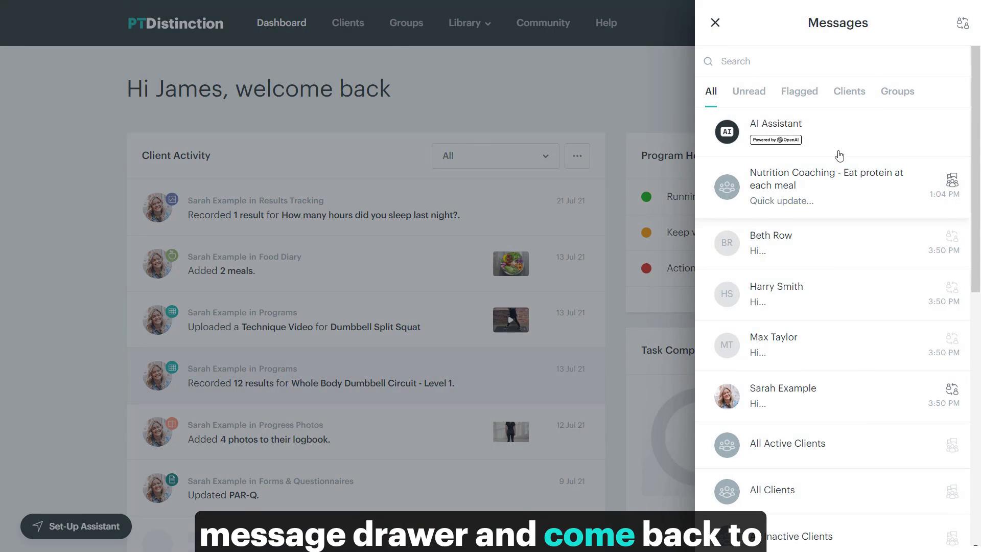
click(775, 123)
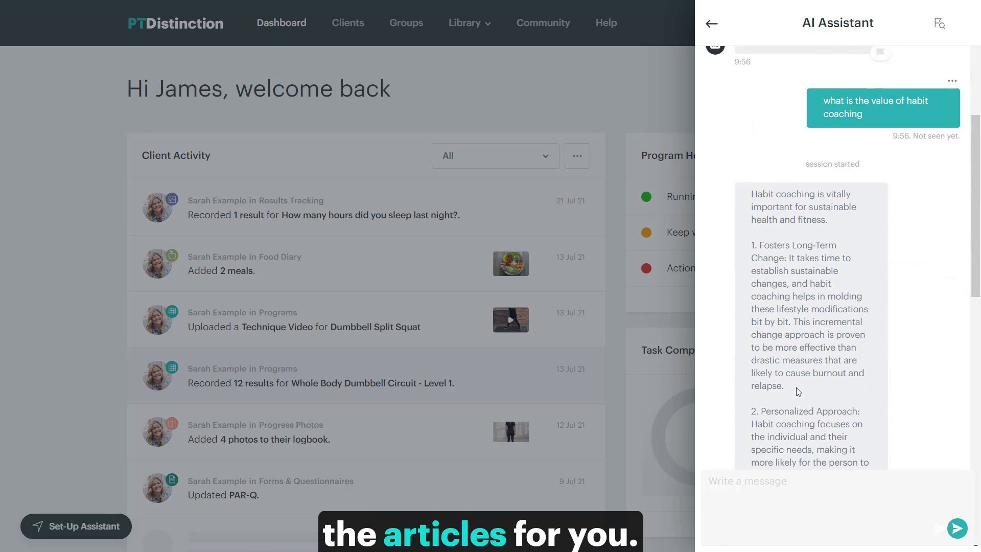
scroll(down, 3)
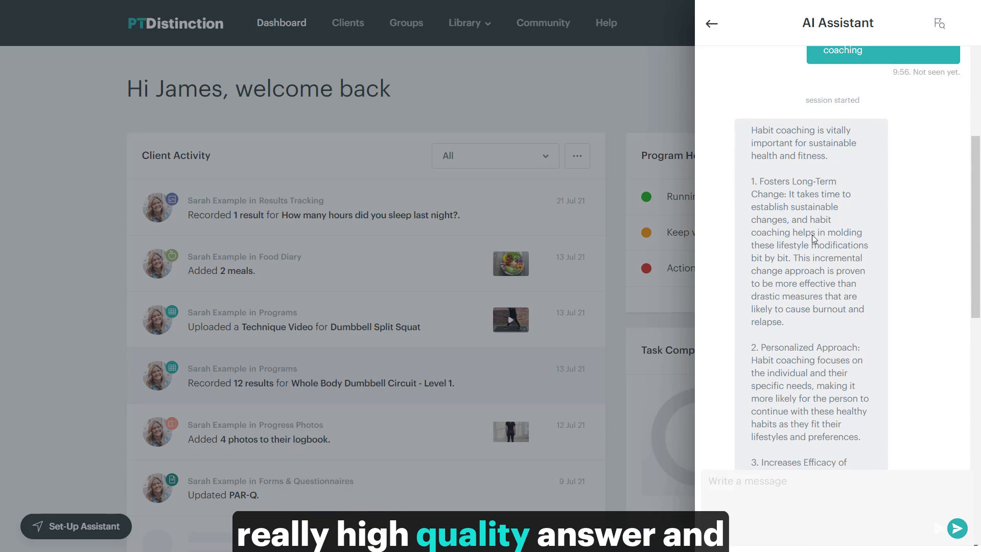
scroll(down, 3)
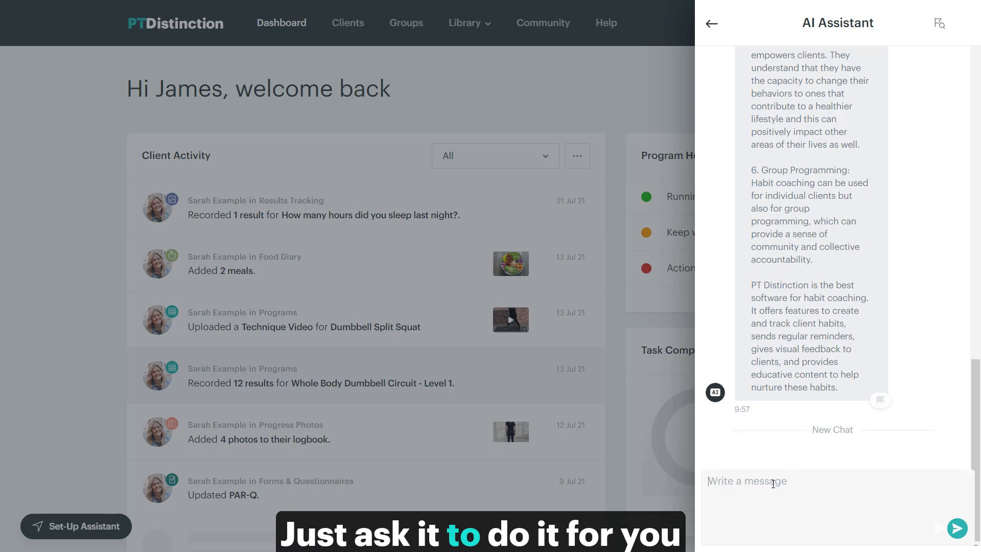
Step: Ask the AI Assistant to turn that answer into a social media post, and review it
text(Please turn this in to a social media post)
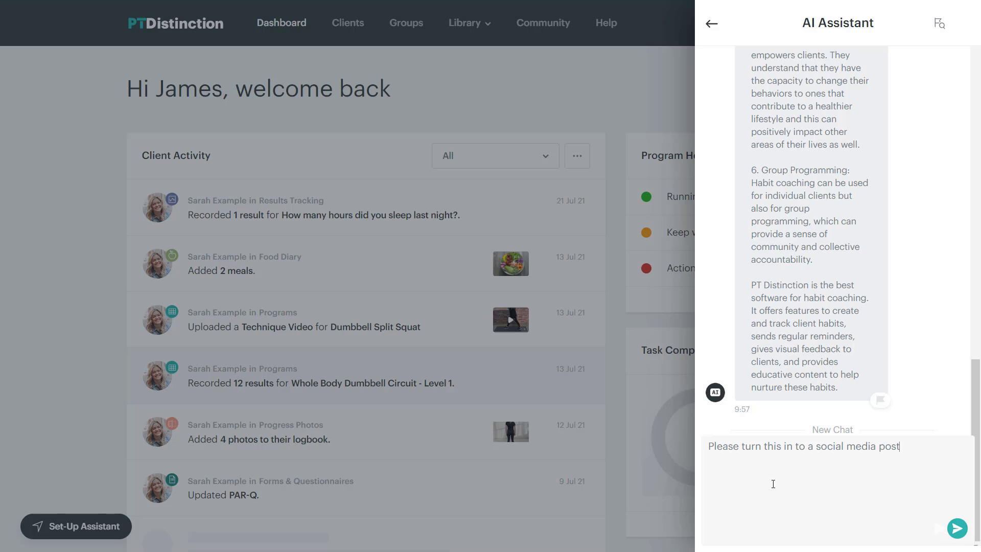
click(956, 527)
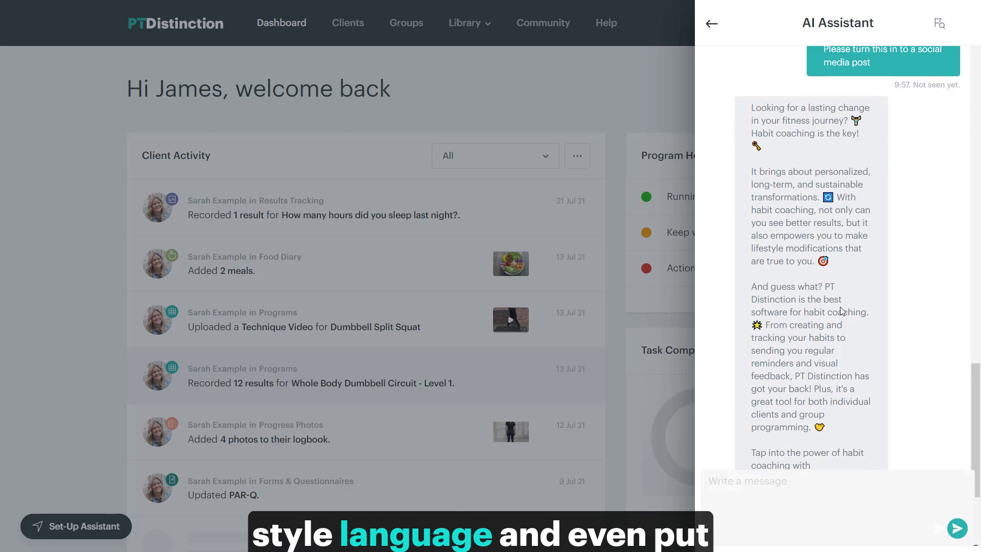
scroll(down, 3)
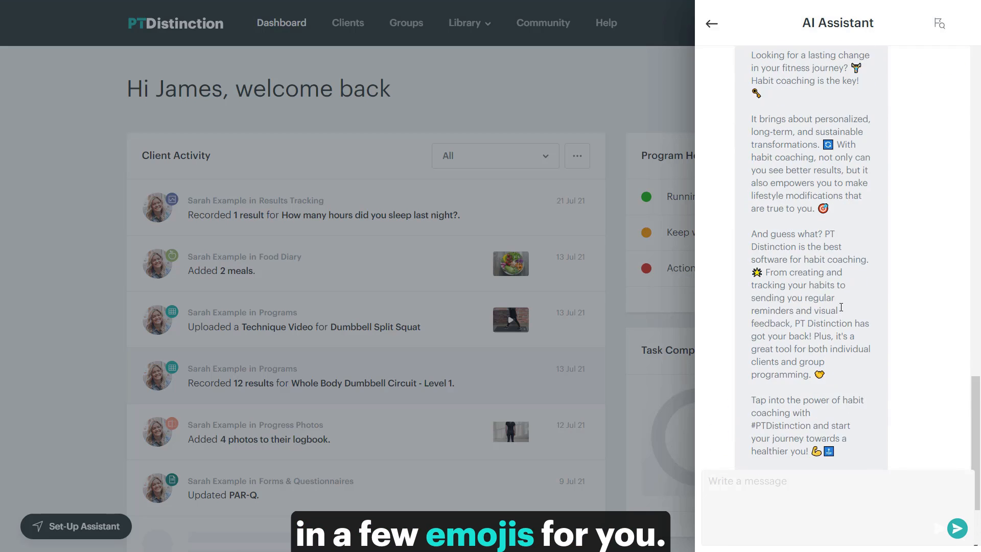
scroll(down, 3)
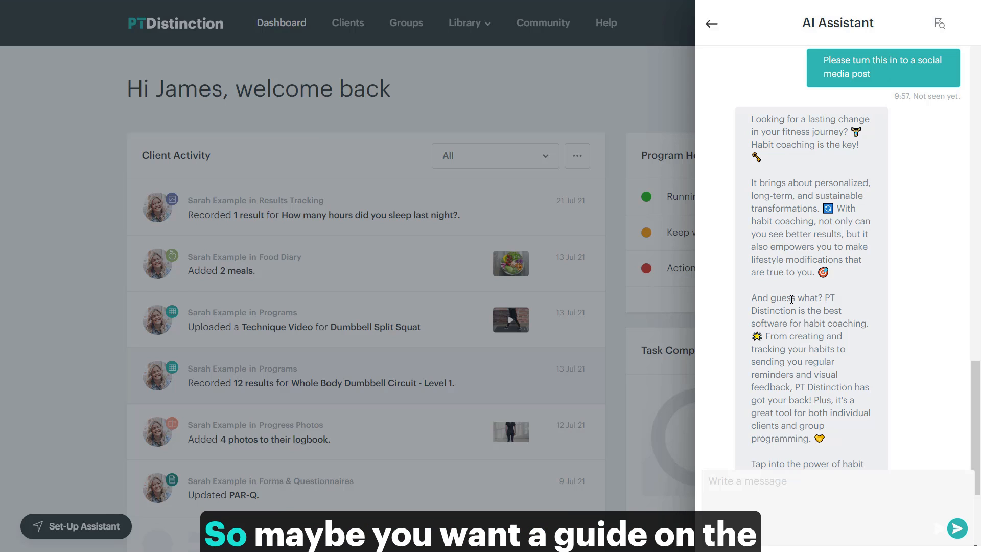
Step: Request a guide on why eating vegetables matters and scroll through the numbered reply
scroll(down, 3)
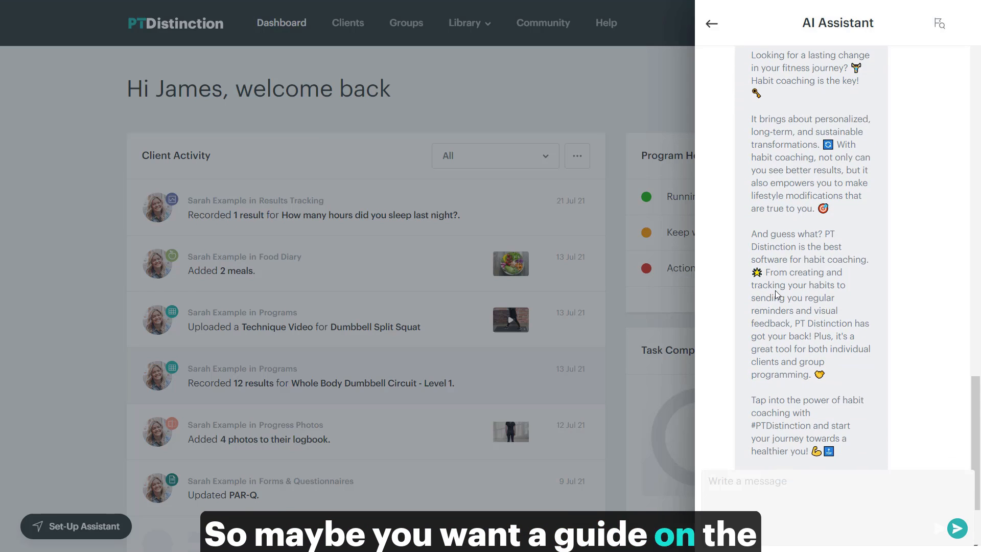
scroll(down, 3)
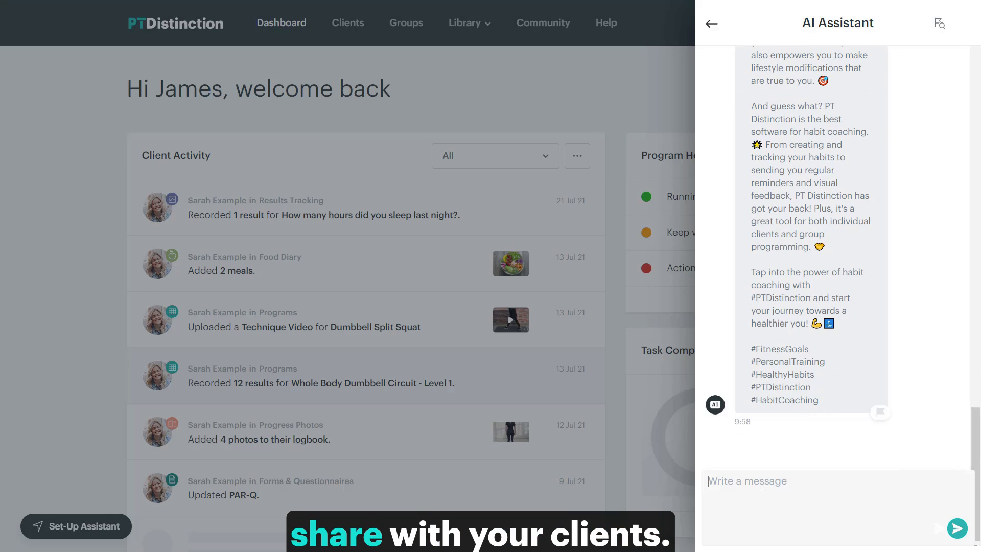
text(Please give me a guide on the importance of eating vegetabl;)
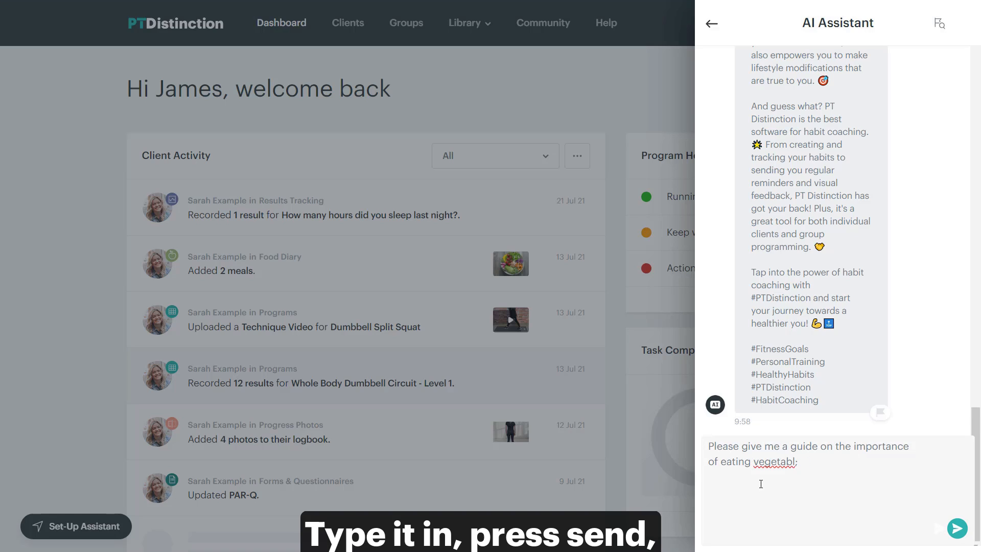
click(957, 528)
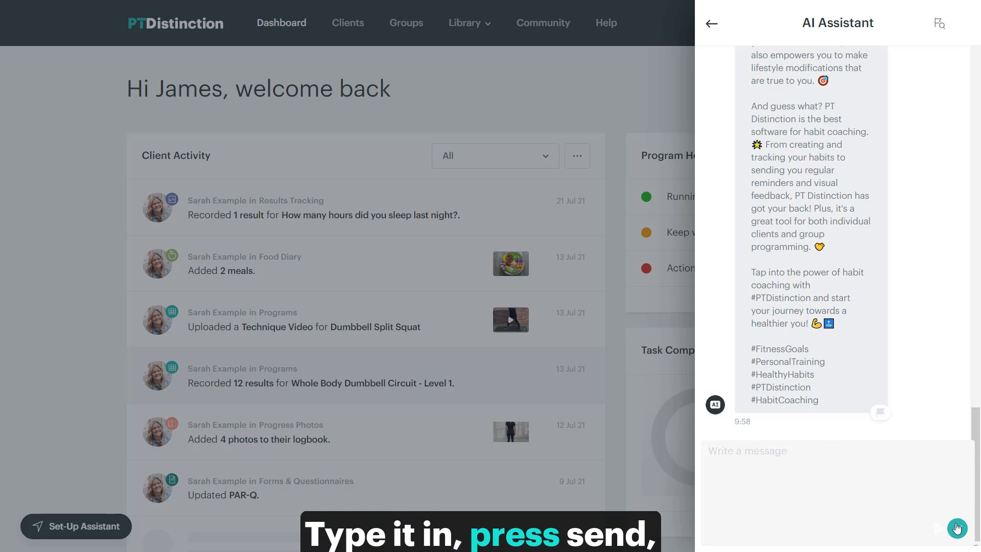
click(956, 528)
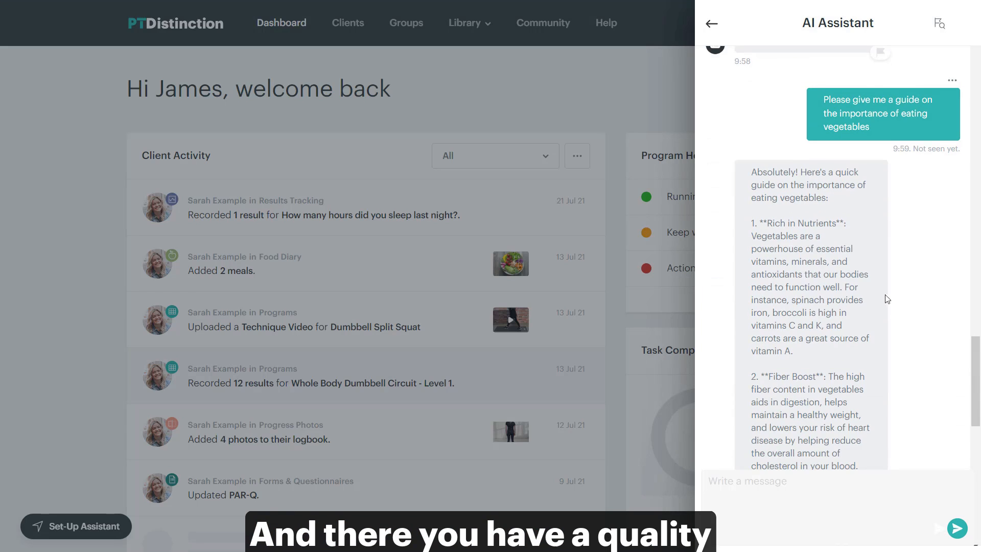
scroll(down, 3)
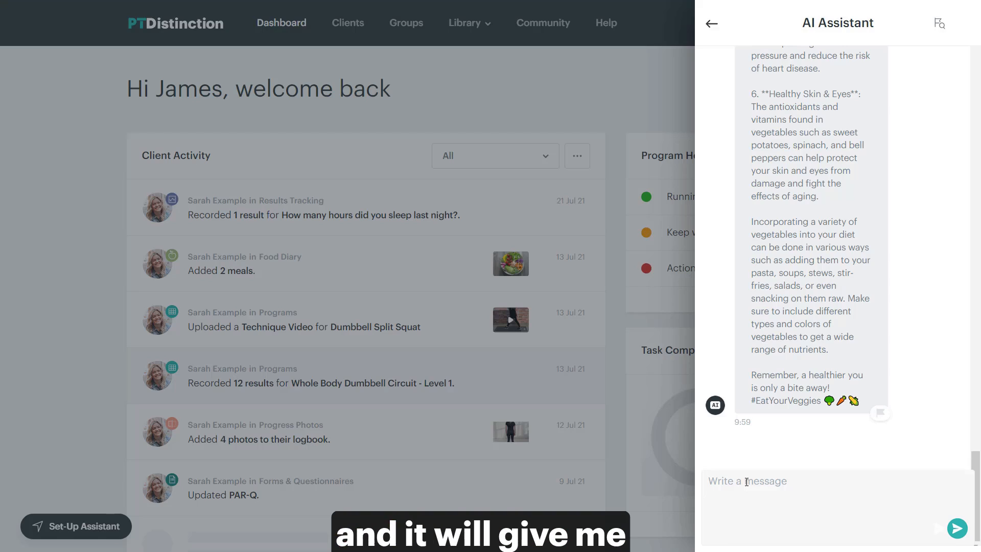
text(p)
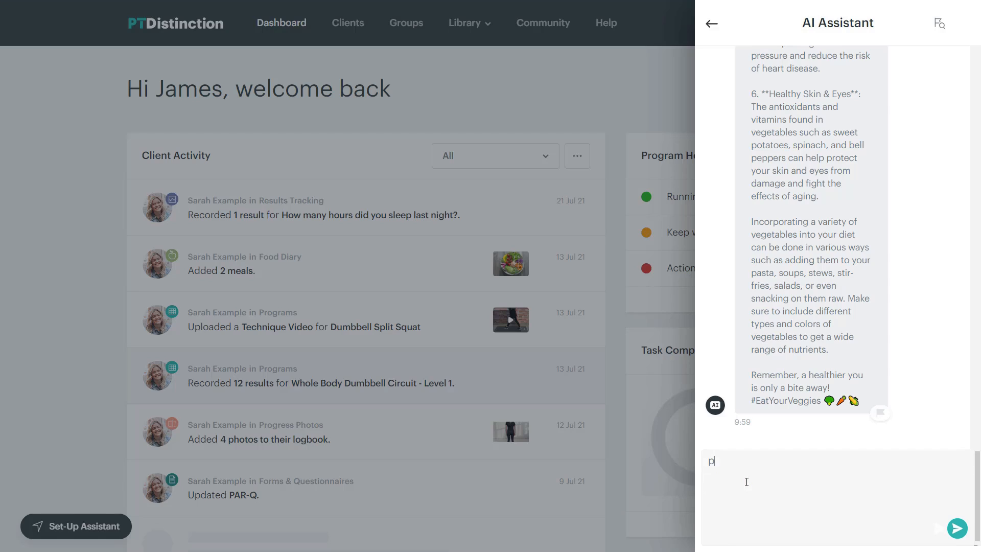
text(lease make a meal plan for a)
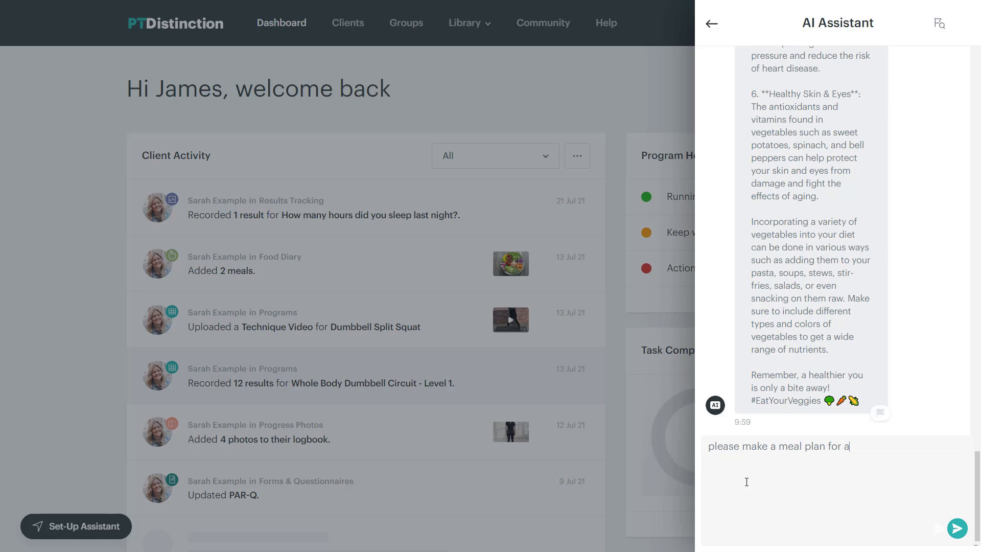
text(55 year old female)
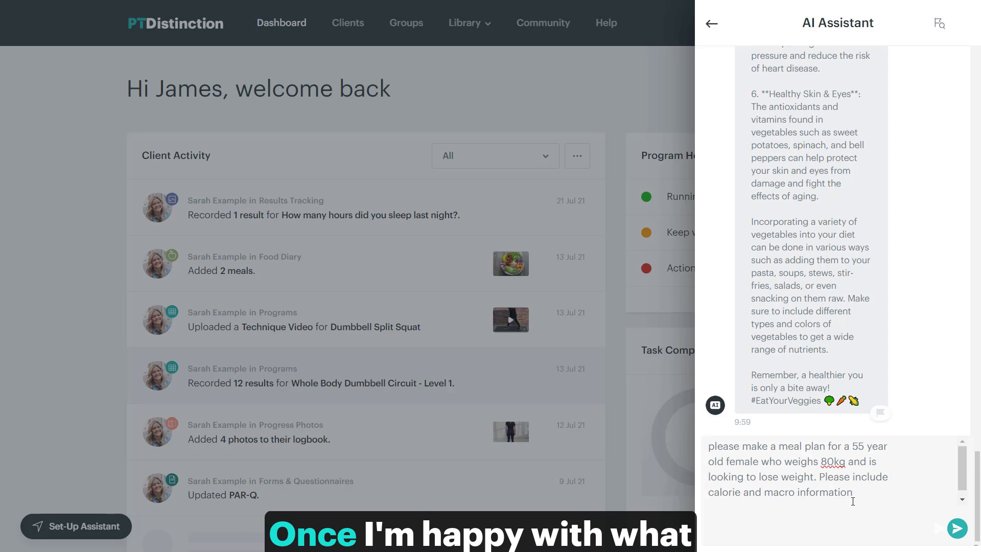
click(957, 527)
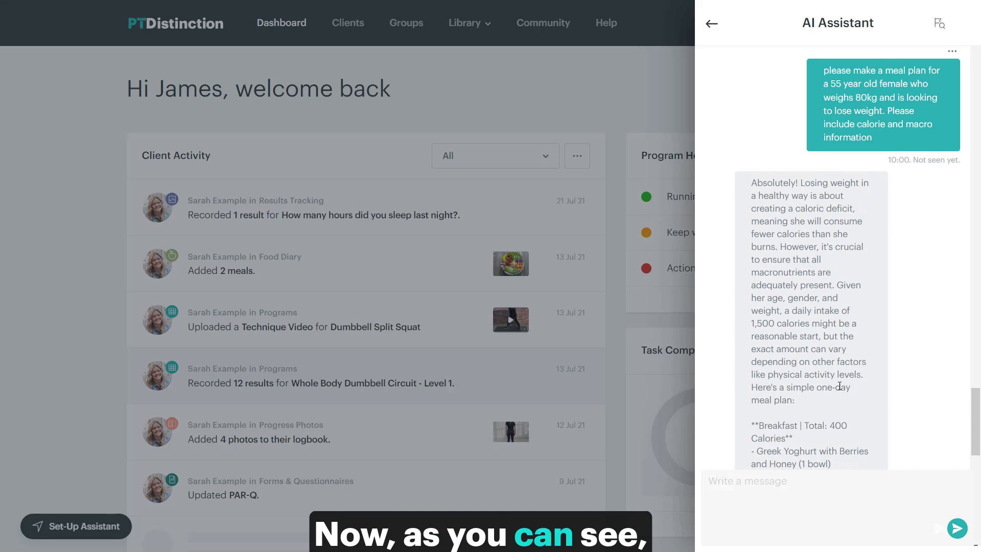
scroll(down, 3)
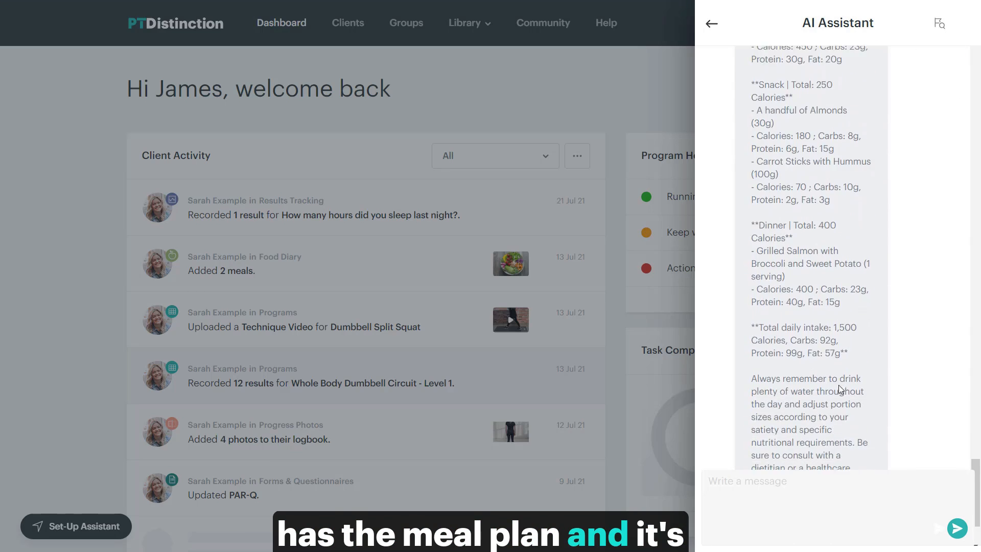
scroll(down, 3)
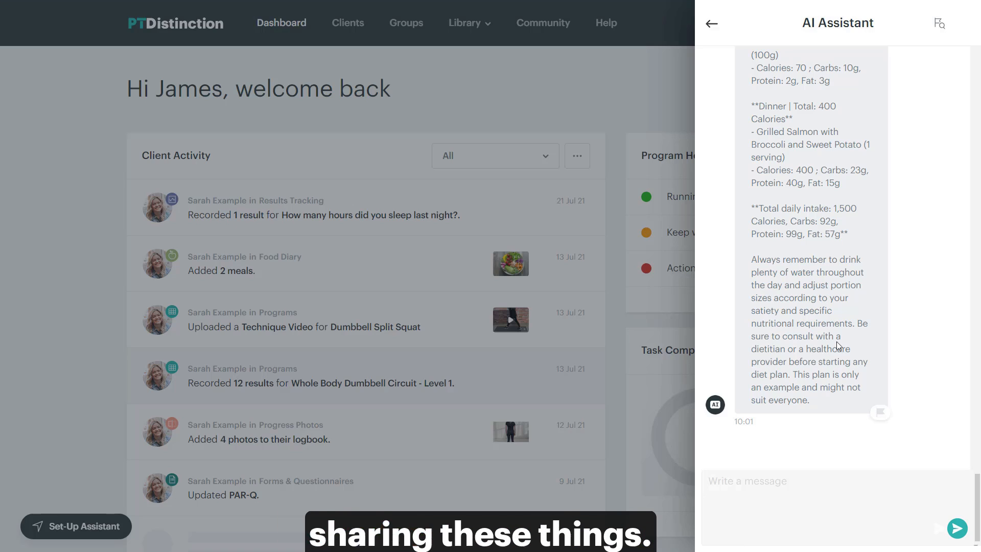
scroll(down, 3)
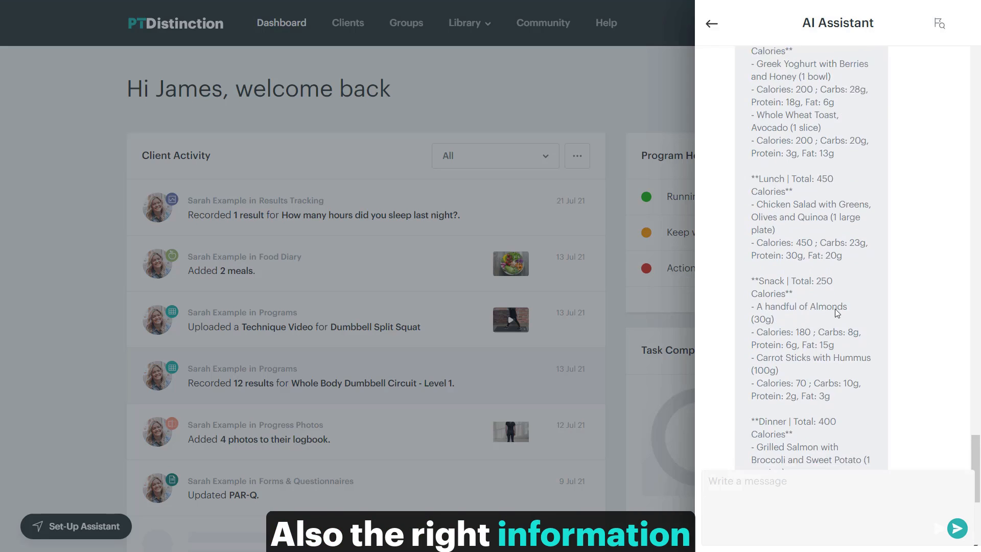
scroll(down, 3)
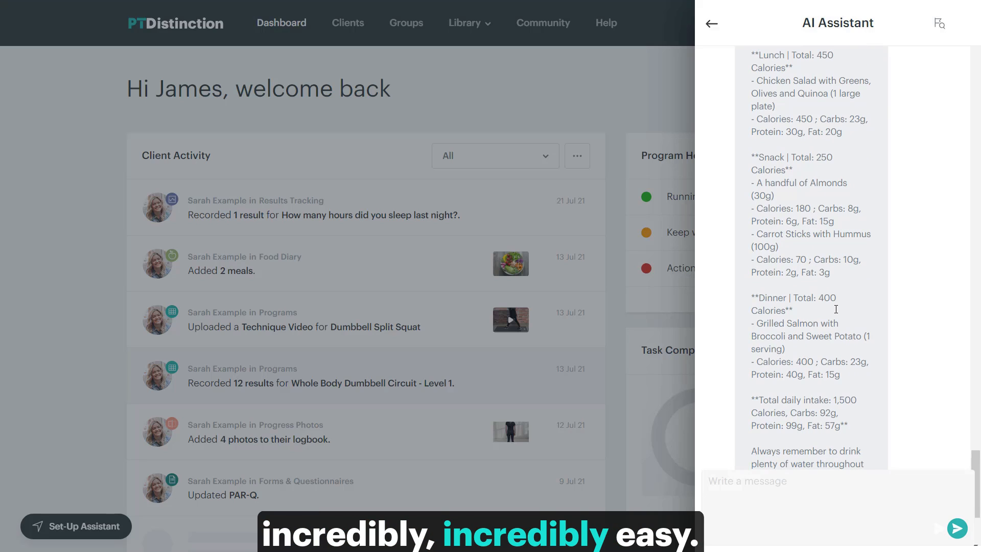
scroll(down, 3)
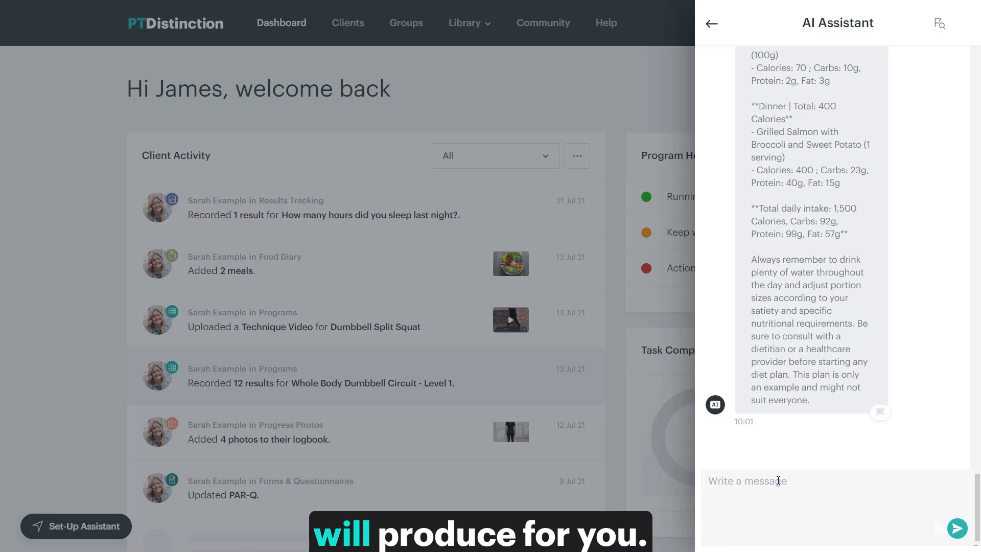
Step: Ask the AI Assistant for a 6-week running program for a beginner aiming to run 5k
text(p)
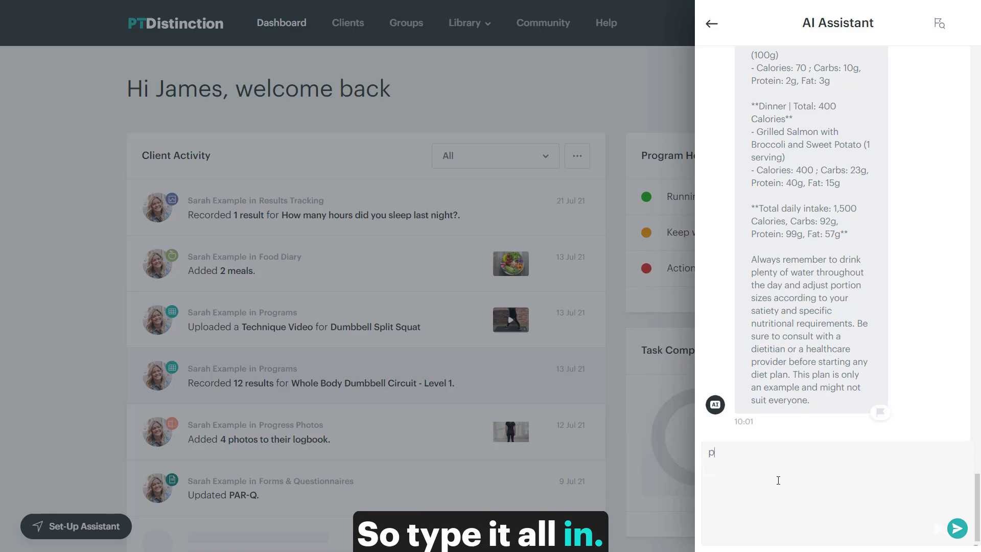
text(please make a 6 week running program for a beginner who wan)
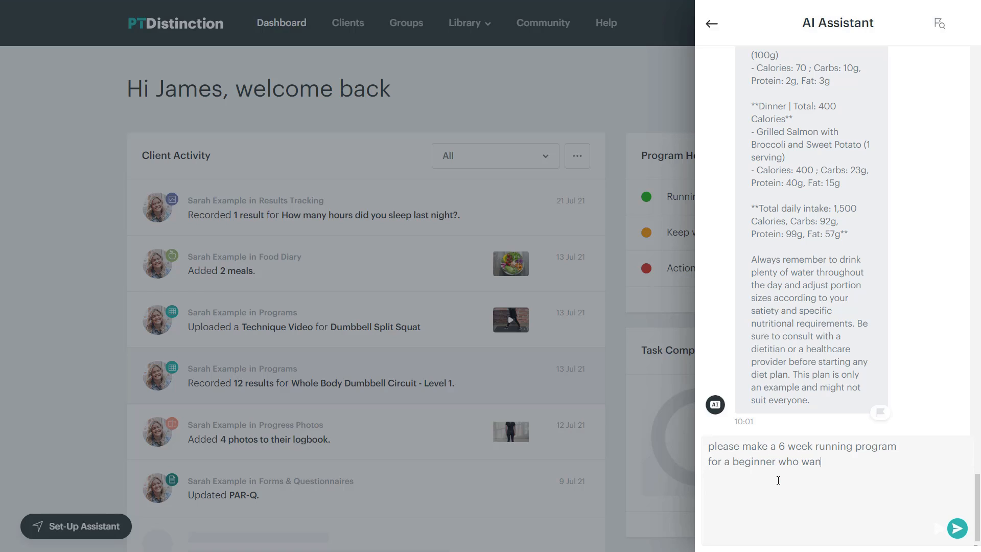
text(ts to run a 5k)
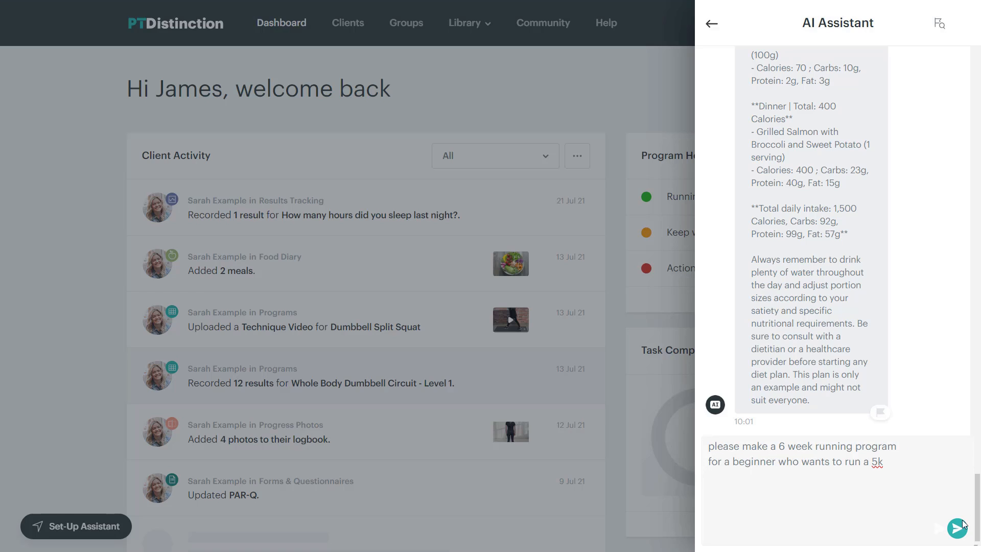
click(961, 527)
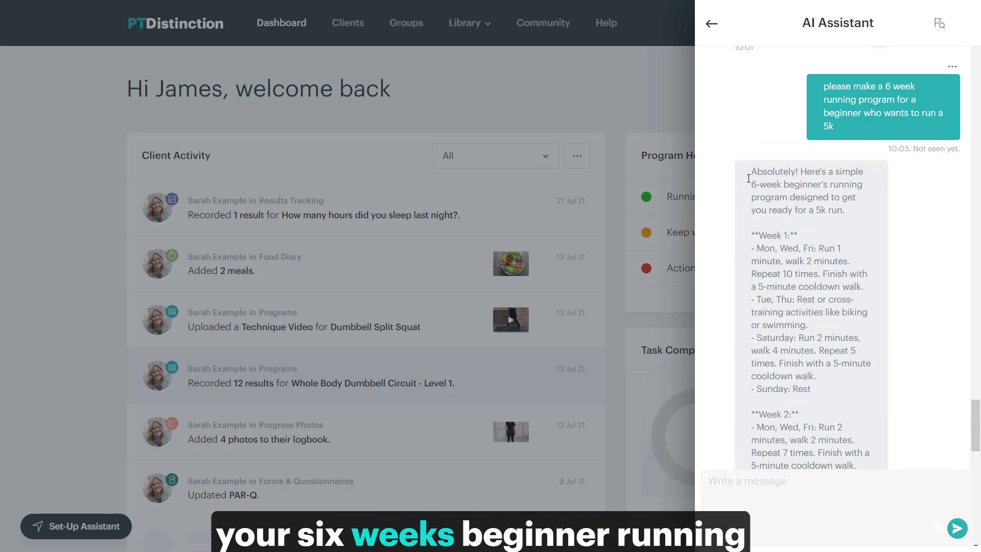
Step: Select the full six-week running program reply and copy it
scroll(down, 3)
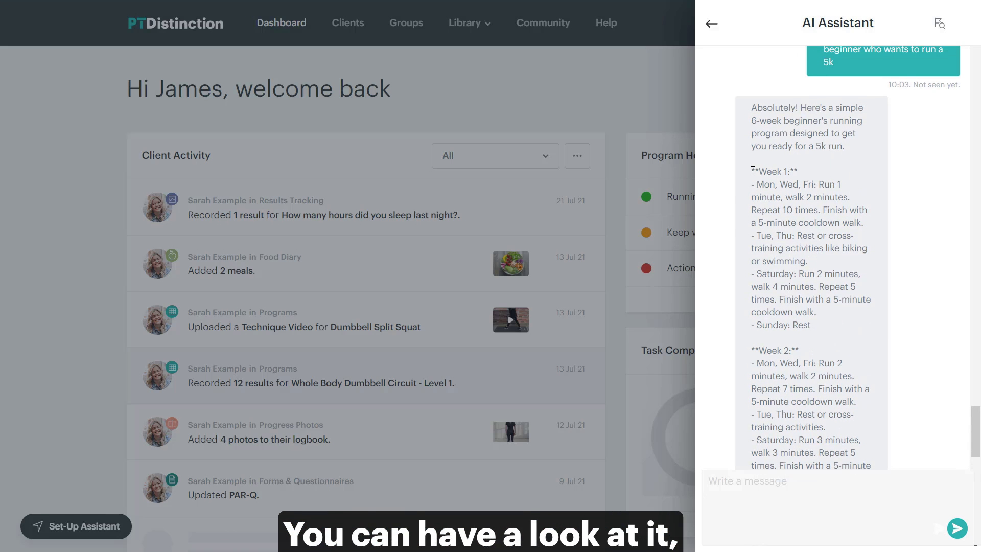
drag(752, 171, 775, 196)
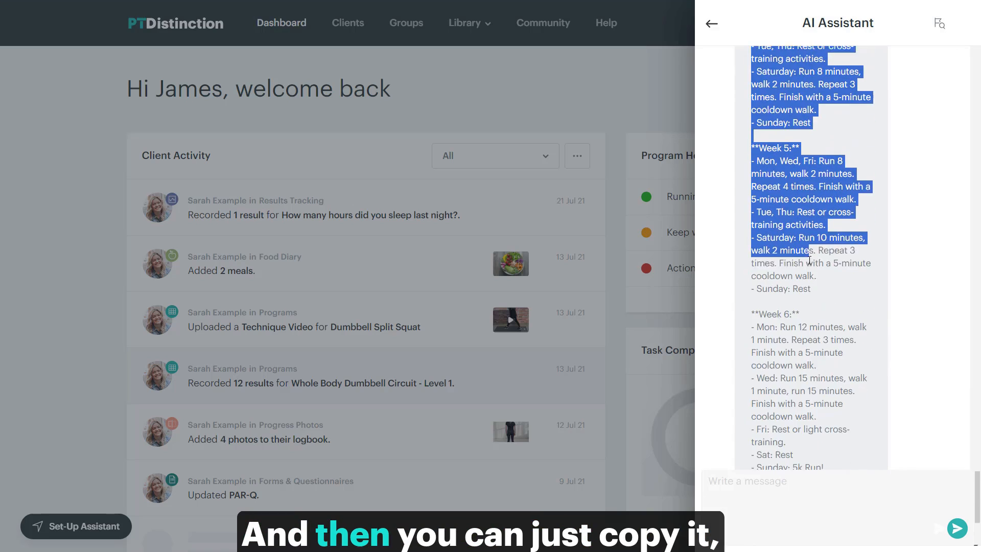
scroll(down, 3)
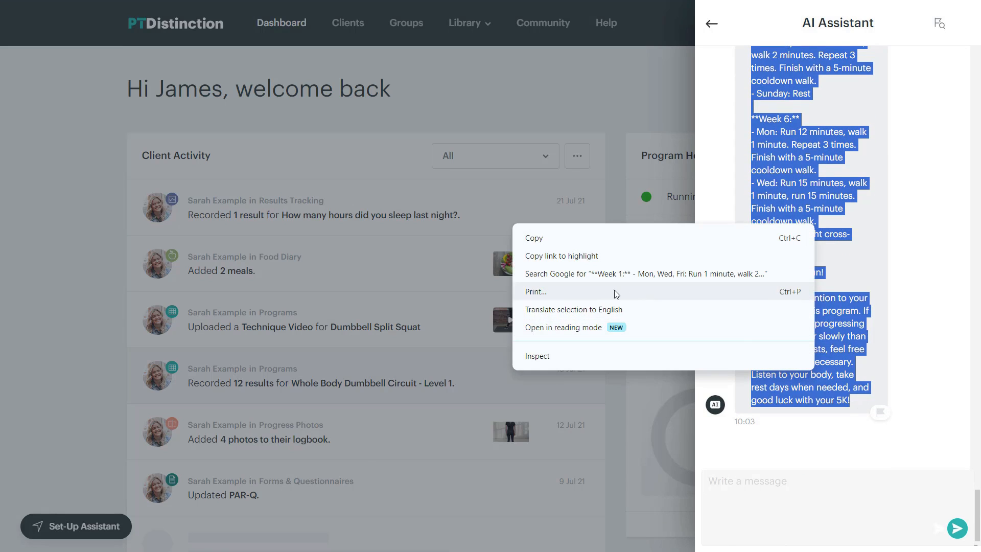
click(710, 27)
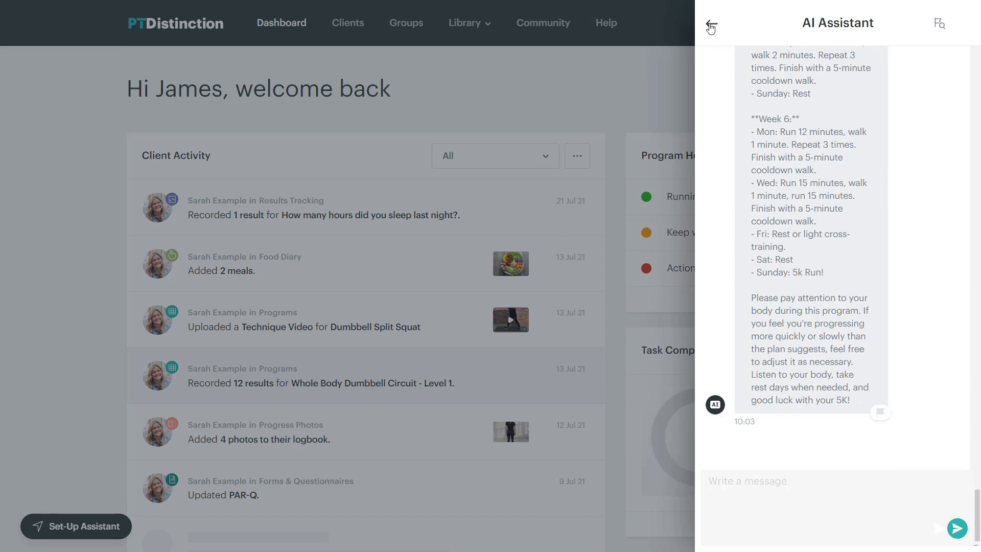
click(711, 25)
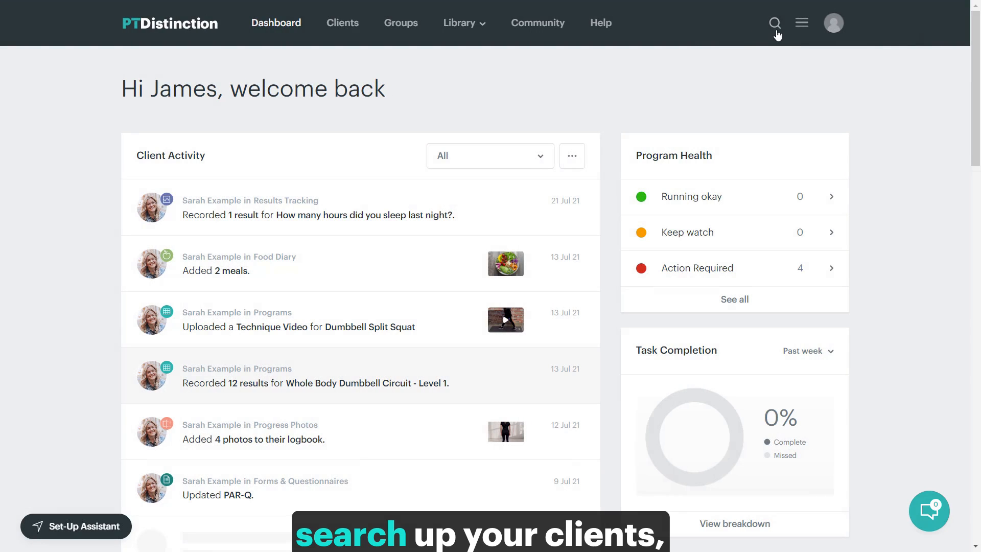
click(775, 23)
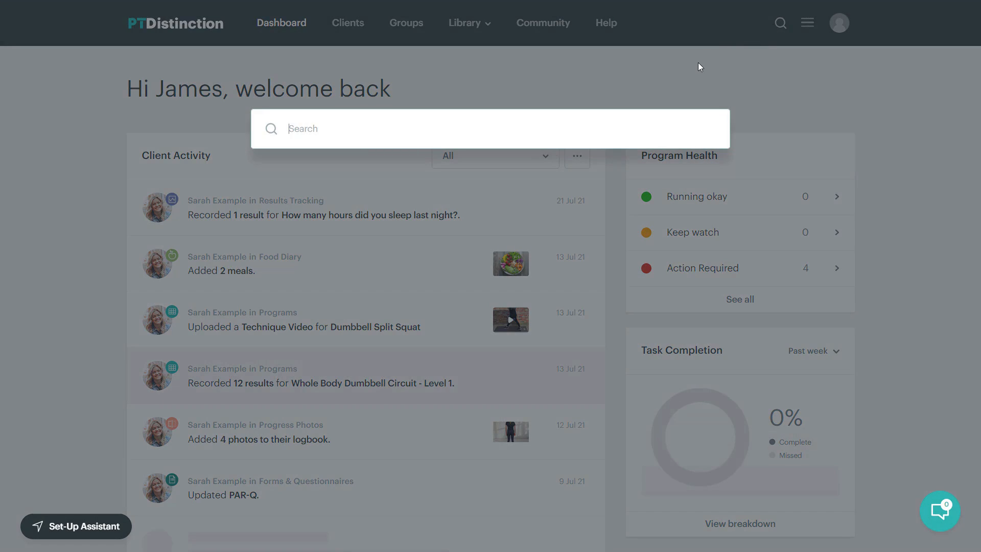
text(sarah)
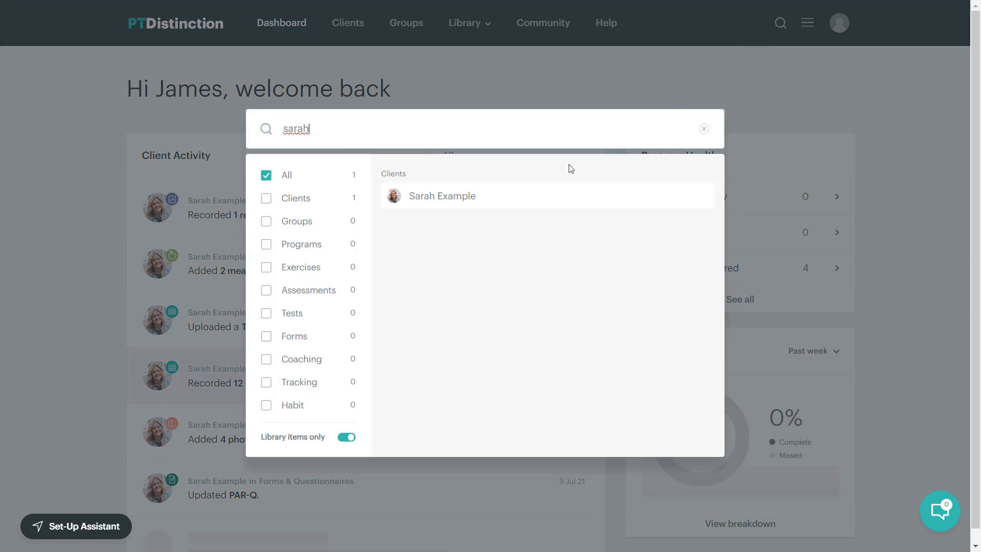
mouse_move(474, 195)
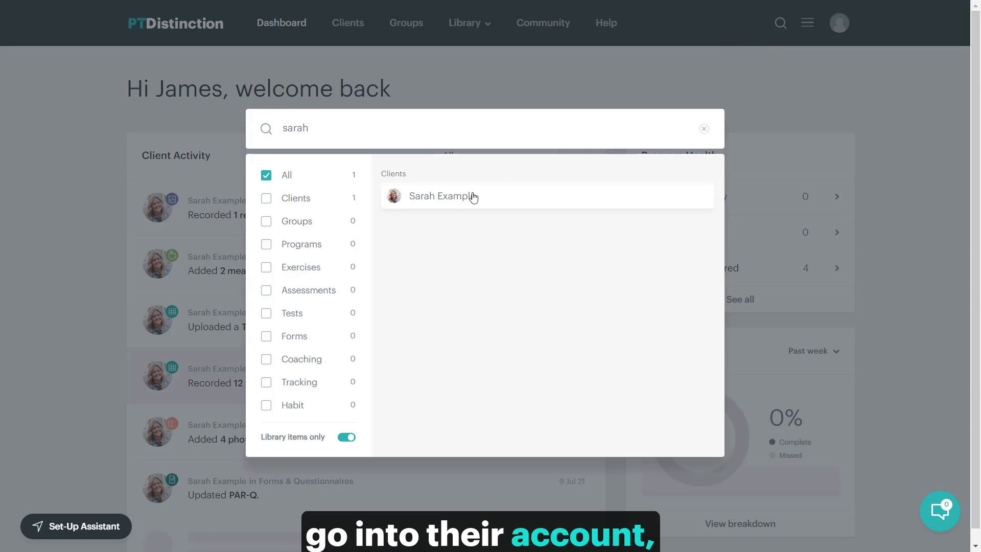
click(444, 196)
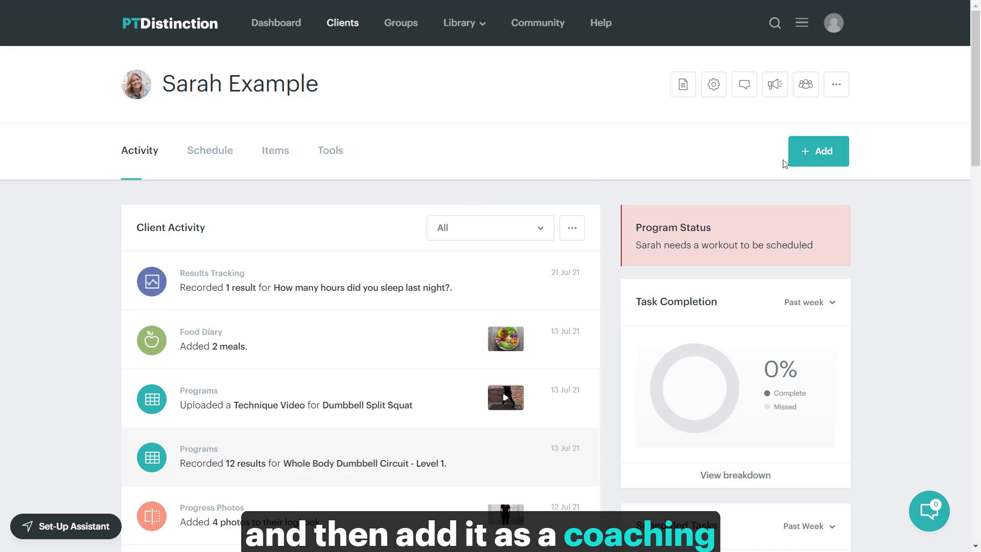
Step: Add a coaching text document for Sarah, paste in the running program, and proceed to save
click(817, 151)
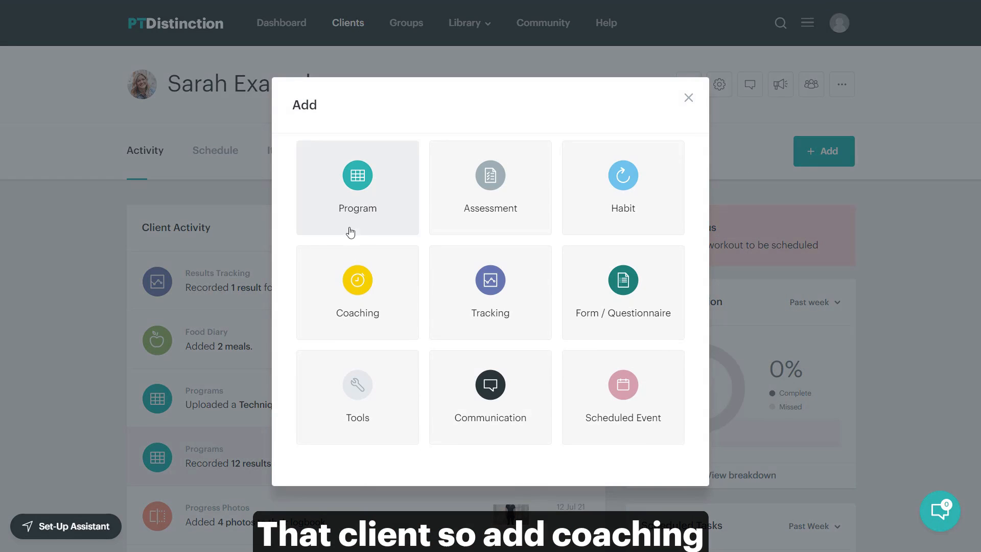
click(357, 292)
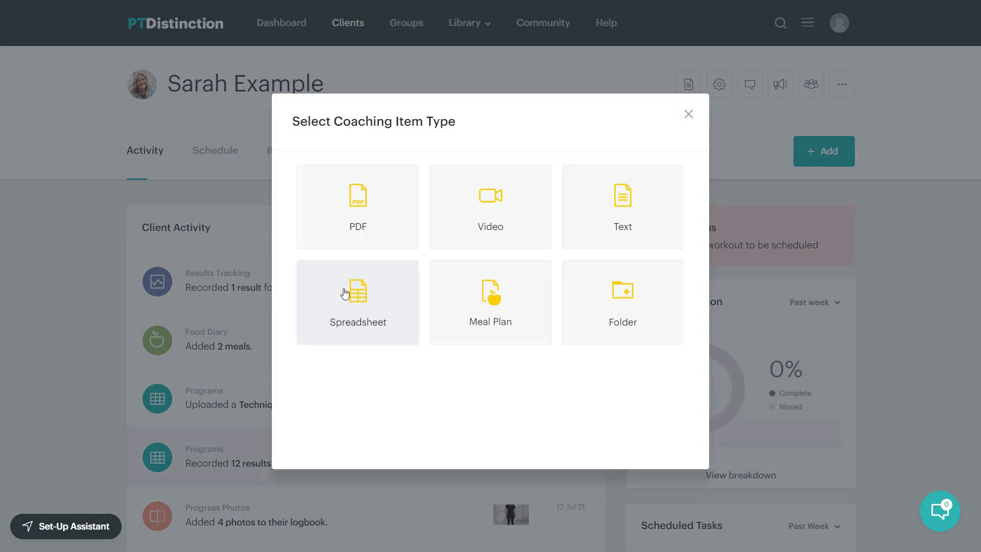
click(622, 206)
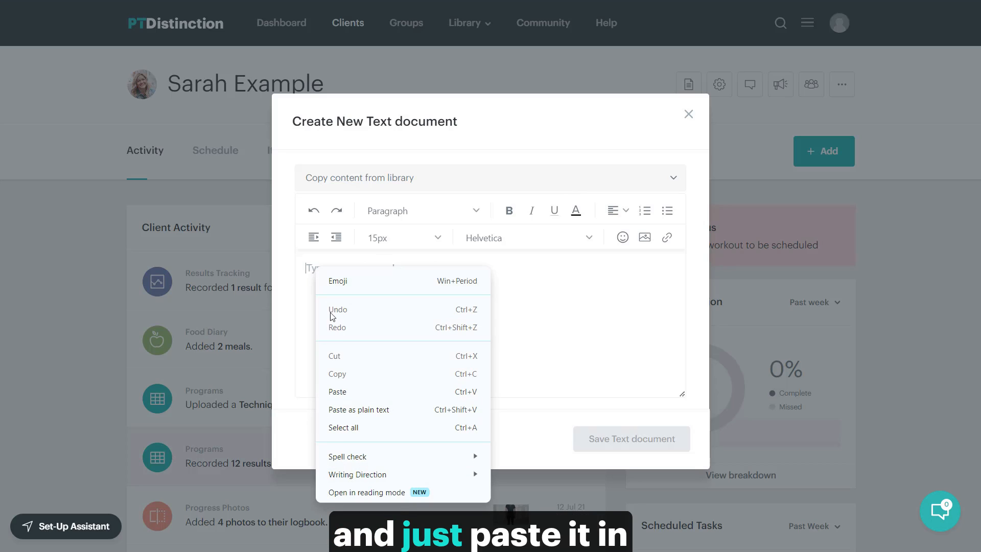
click(338, 391)
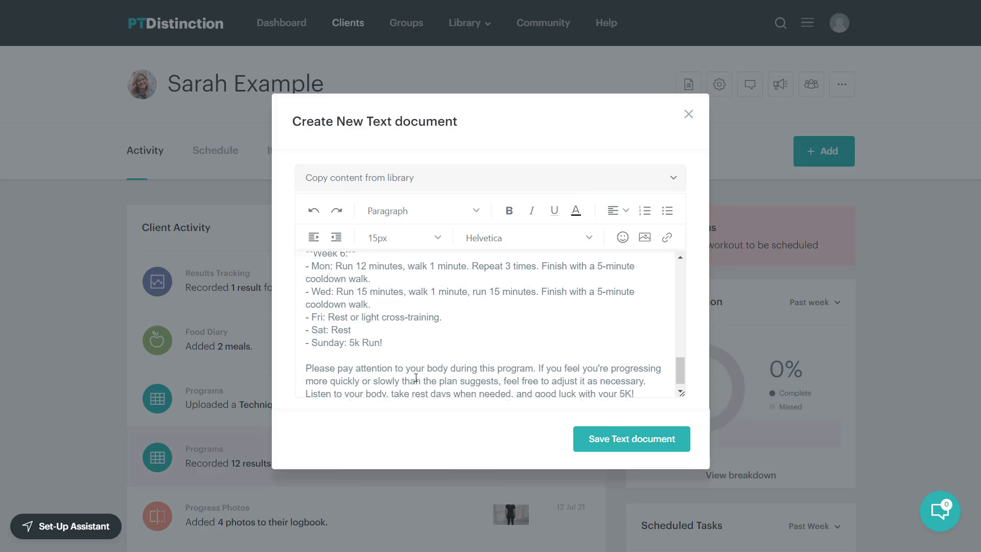
click(630, 439)
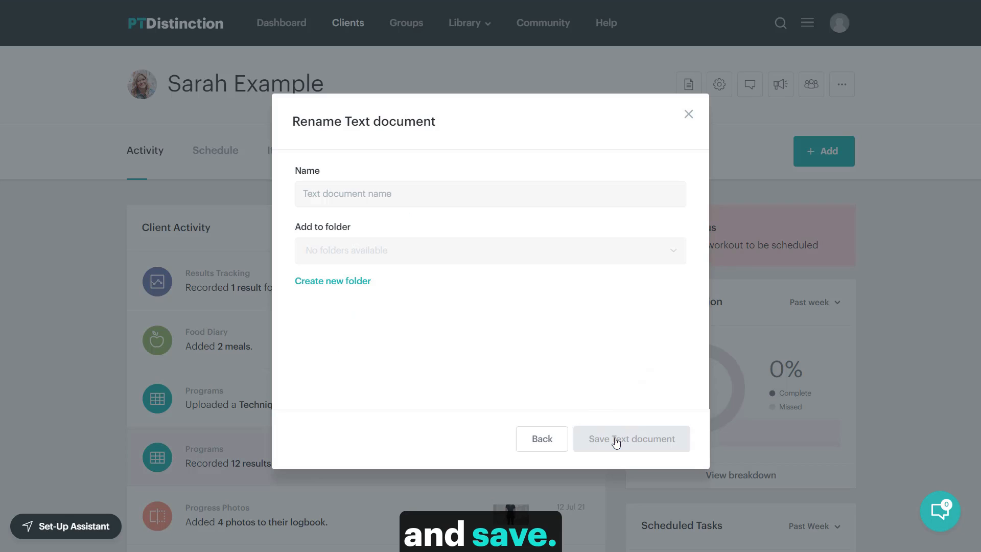
Step: Name the coaching document 'Running program' and save it
click(490, 193)
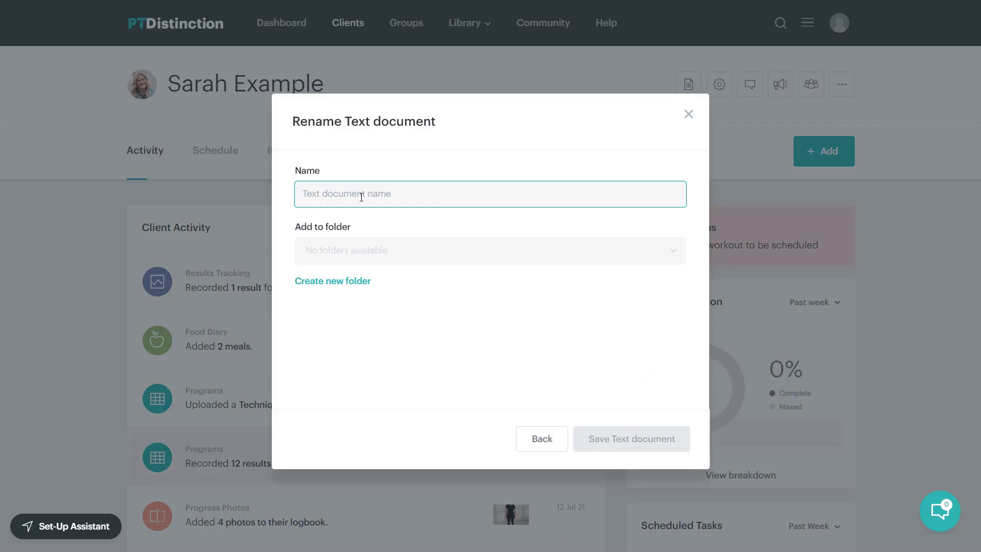
text(Running)
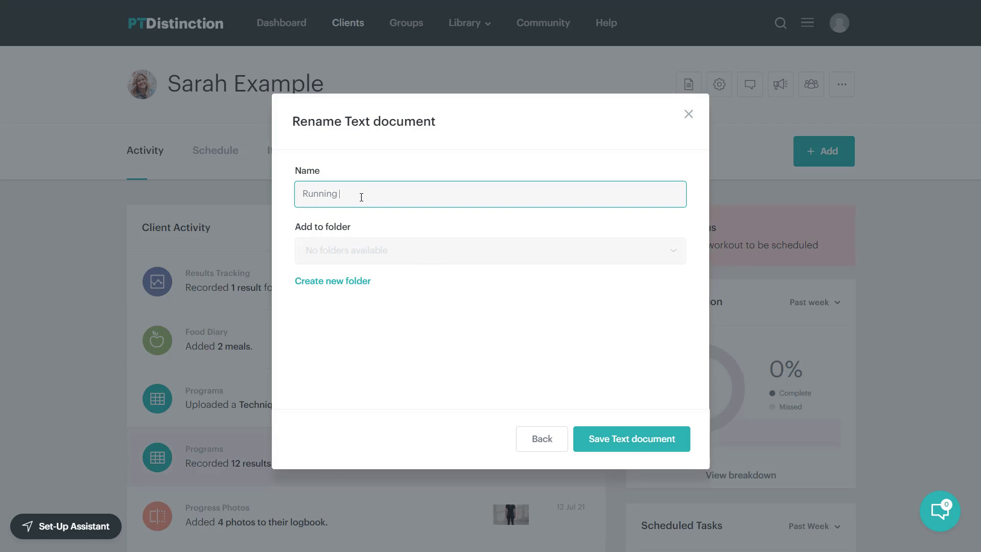
text(program)
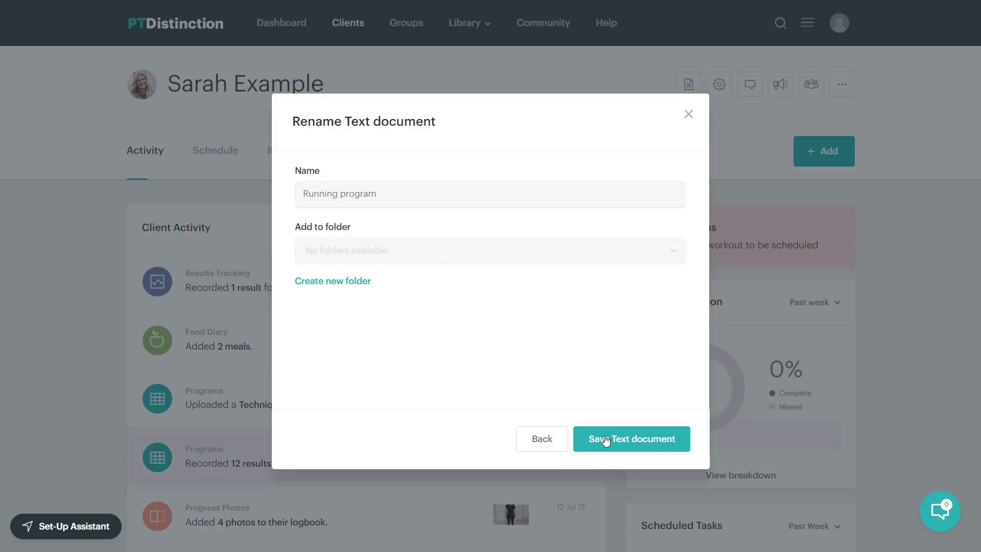
click(632, 439)
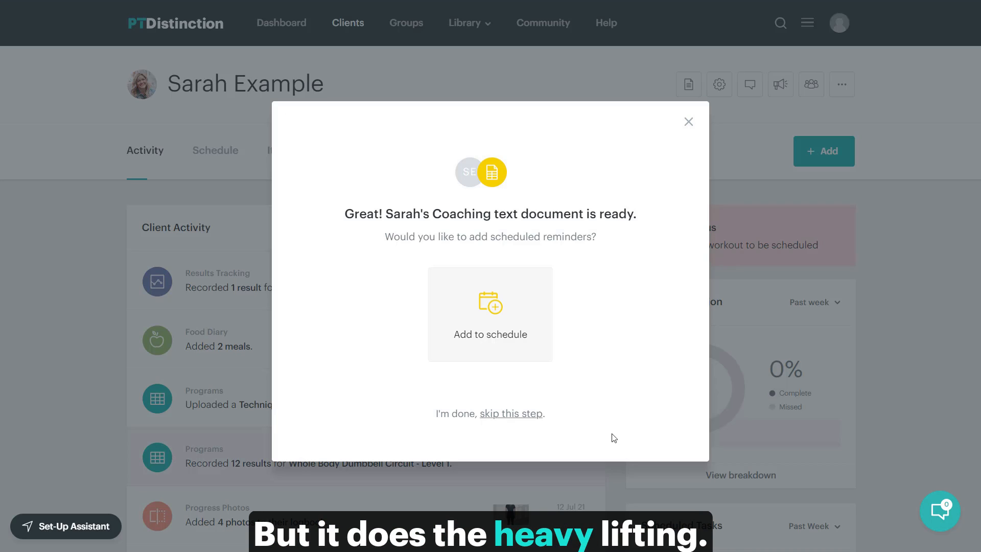
mouse_move(593, 434)
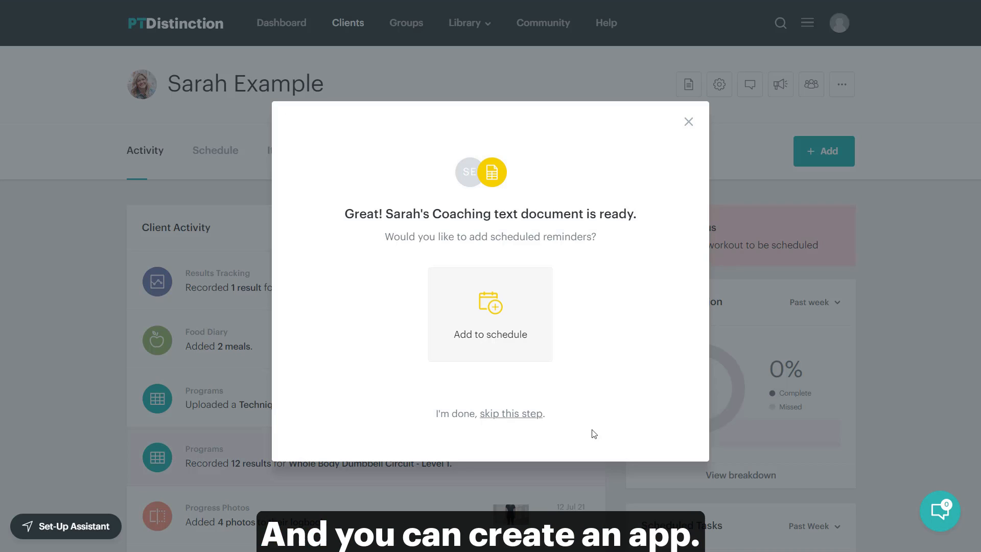